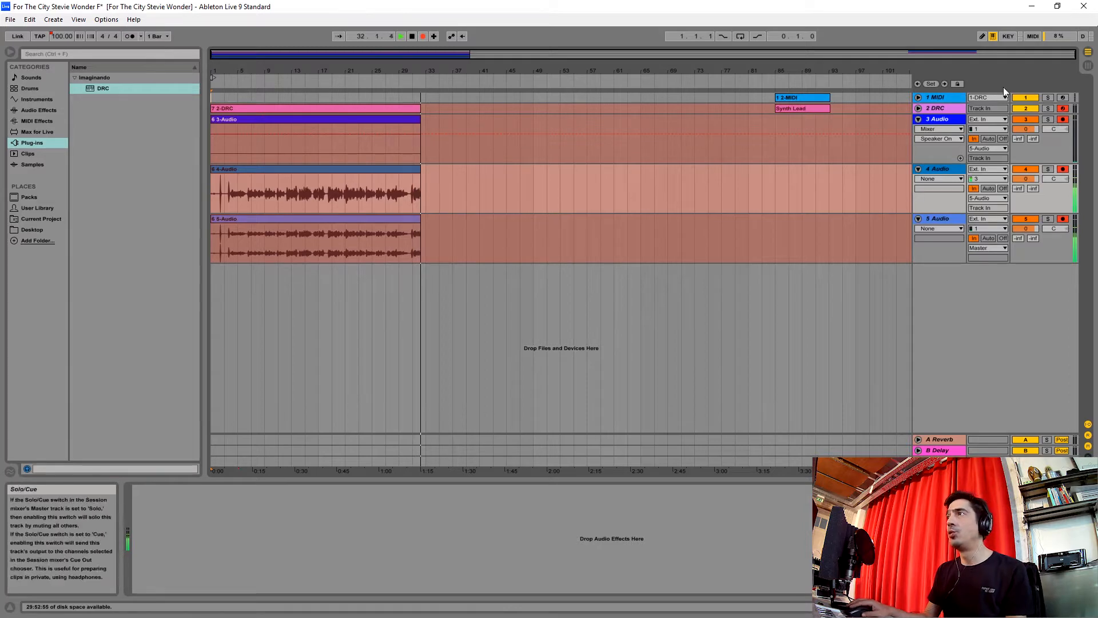
Step: In DRC, lower OSC 2 by an octave and raise the OSC 2 and Ring mixer levels
{"action": "left_click", "coordinate": [939, 108]}
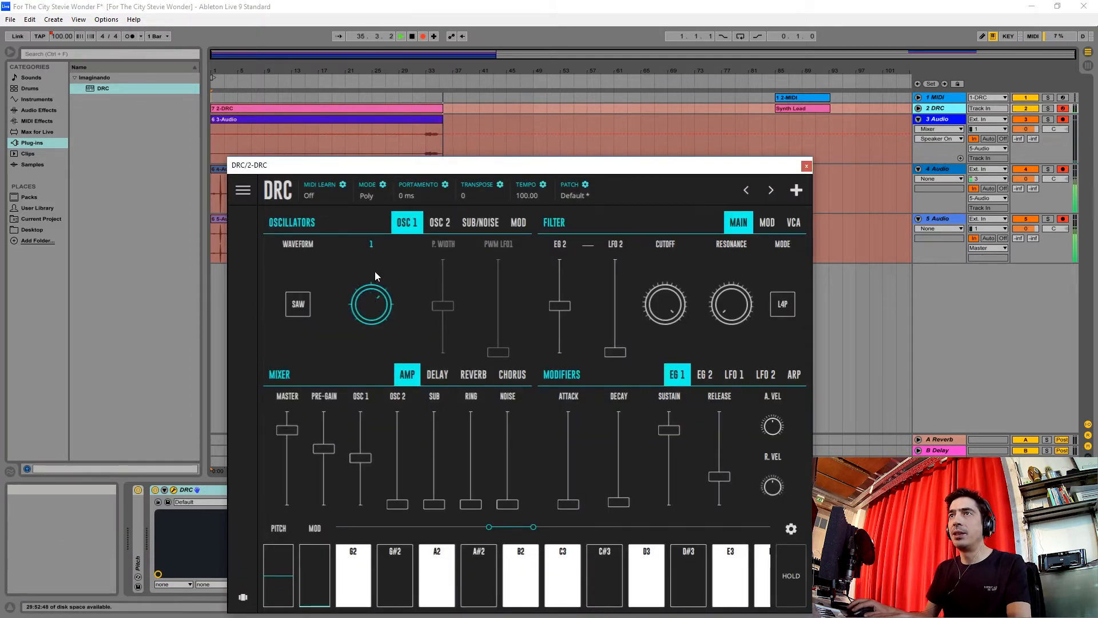
{"action": "left_click", "coordinate": [440, 222]}
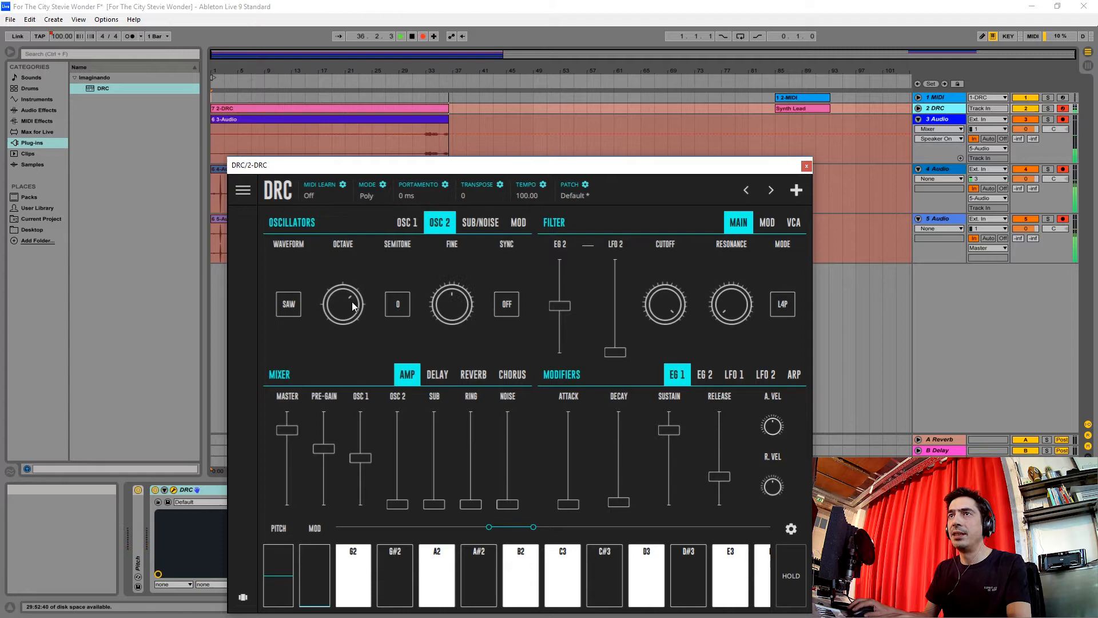
{"action": "left_click_drag", "start_coordinate": [342, 303], "coordinate": [357, 305]}
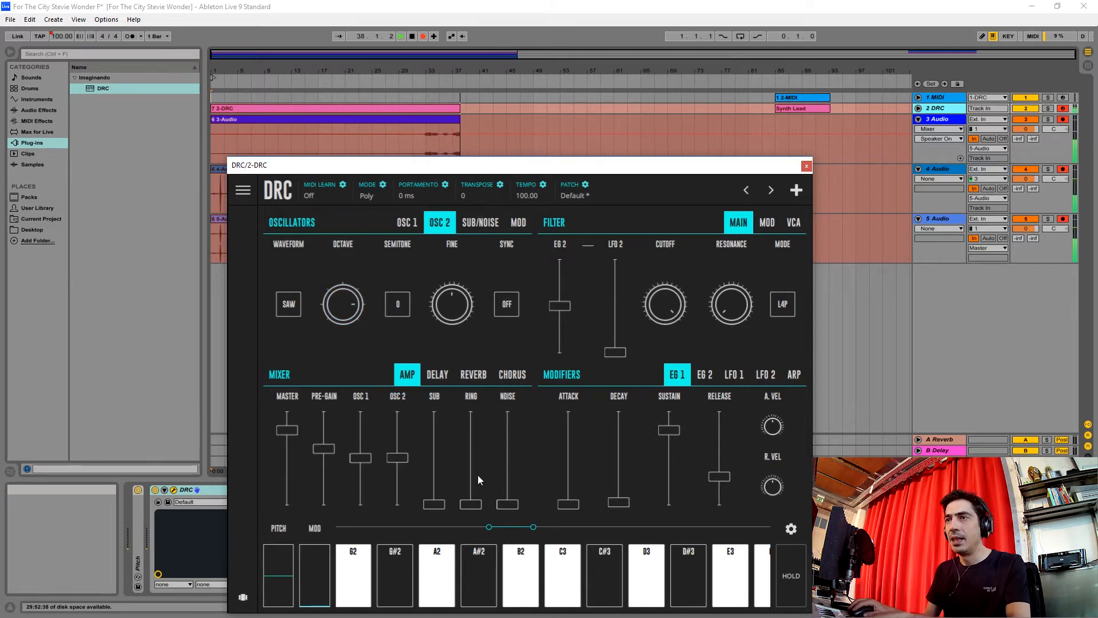
{"action": "left_click_drag", "start_coordinate": [470, 503], "coordinate": [470, 477]}
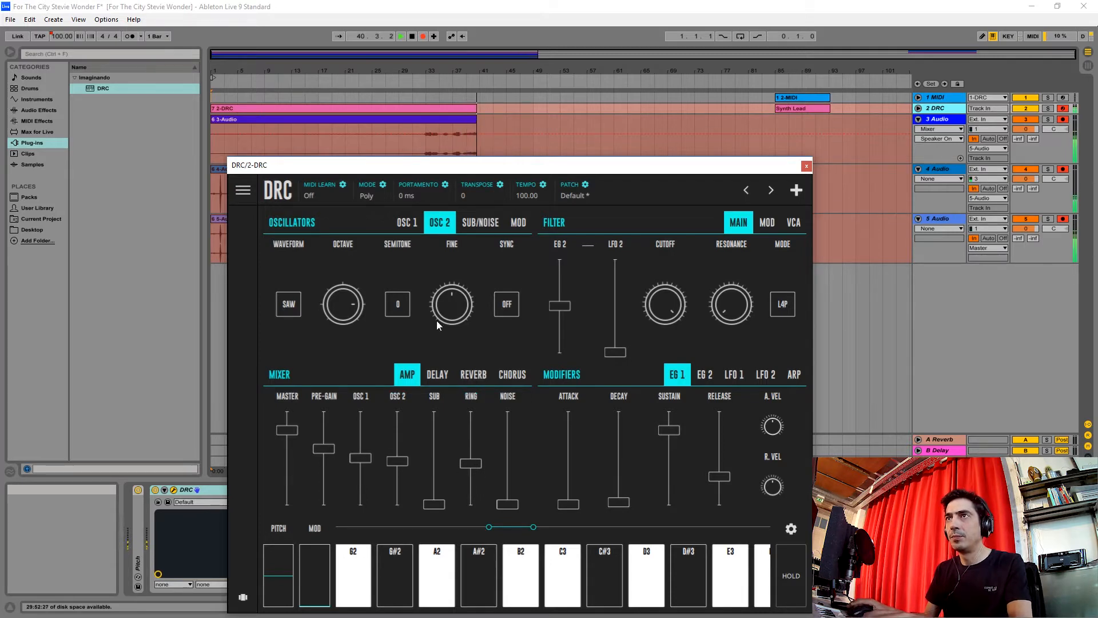
{"action": "left_click", "coordinate": [366, 194]}
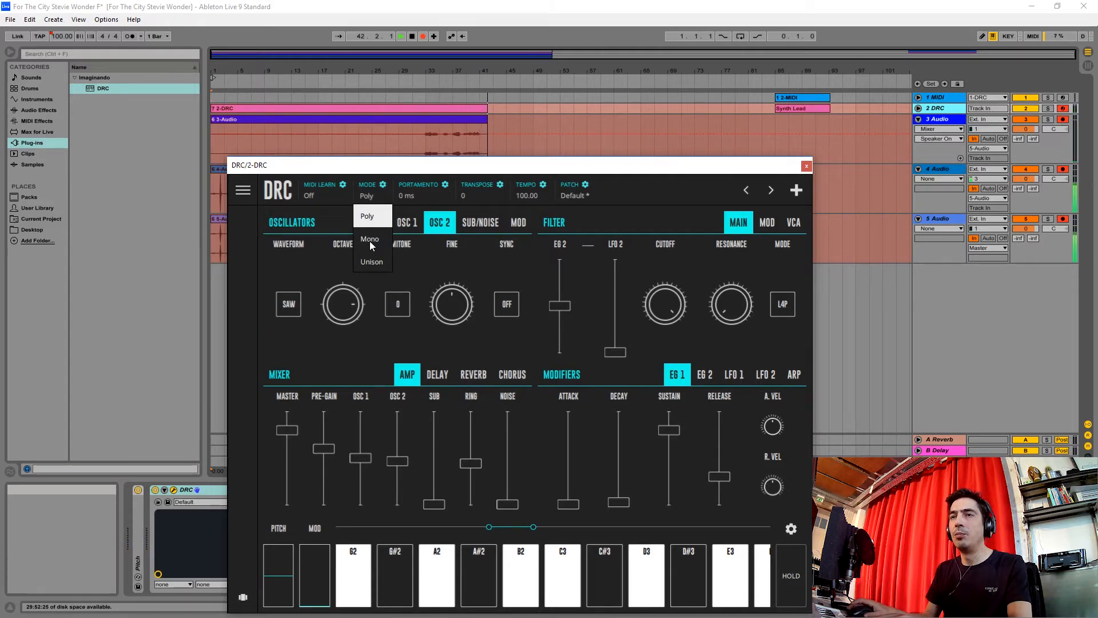
Step: Switch DRC to Mono voice mode and raise the EG 2 filter envelope amount
{"action": "left_click", "coordinate": [370, 239]}
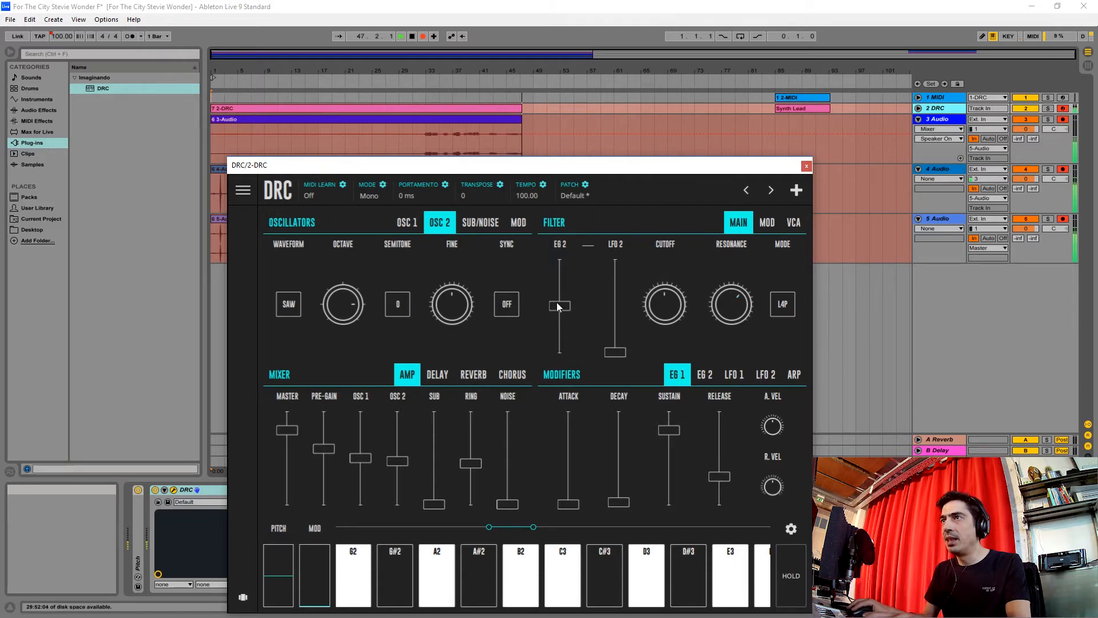
{"action": "left_click_drag", "start_coordinate": [559, 309], "coordinate": [559, 303]}
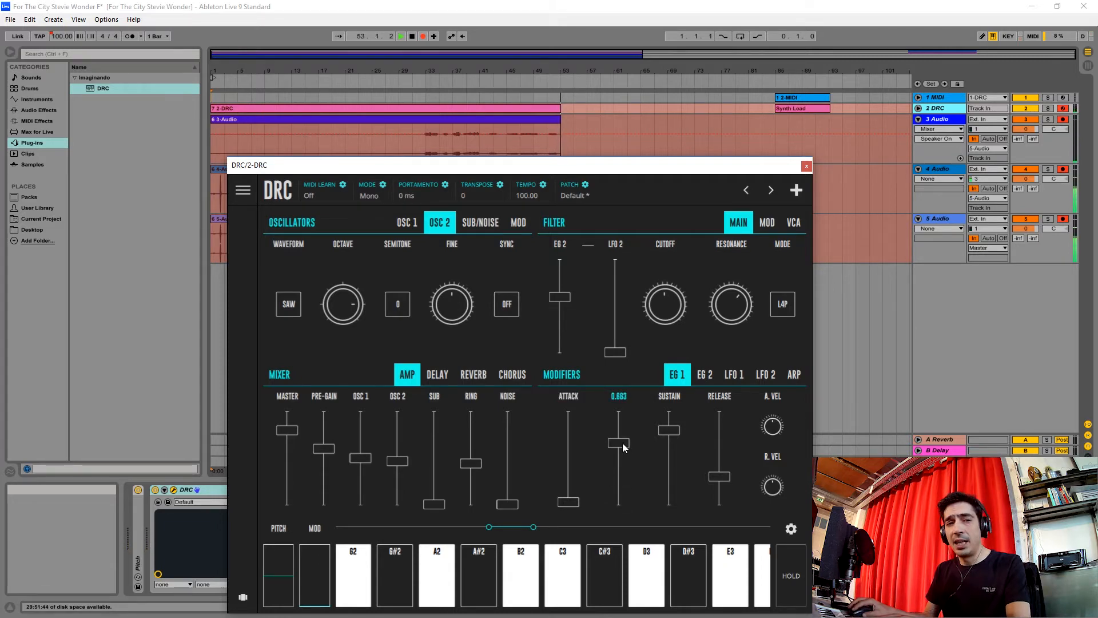
Step: Max out EG 1 sustain, then raise EG 2 decay to about 0.66 and adjust its sustain
{"action": "left_click_drag", "start_coordinate": [617, 449], "coordinate": [617, 437]}
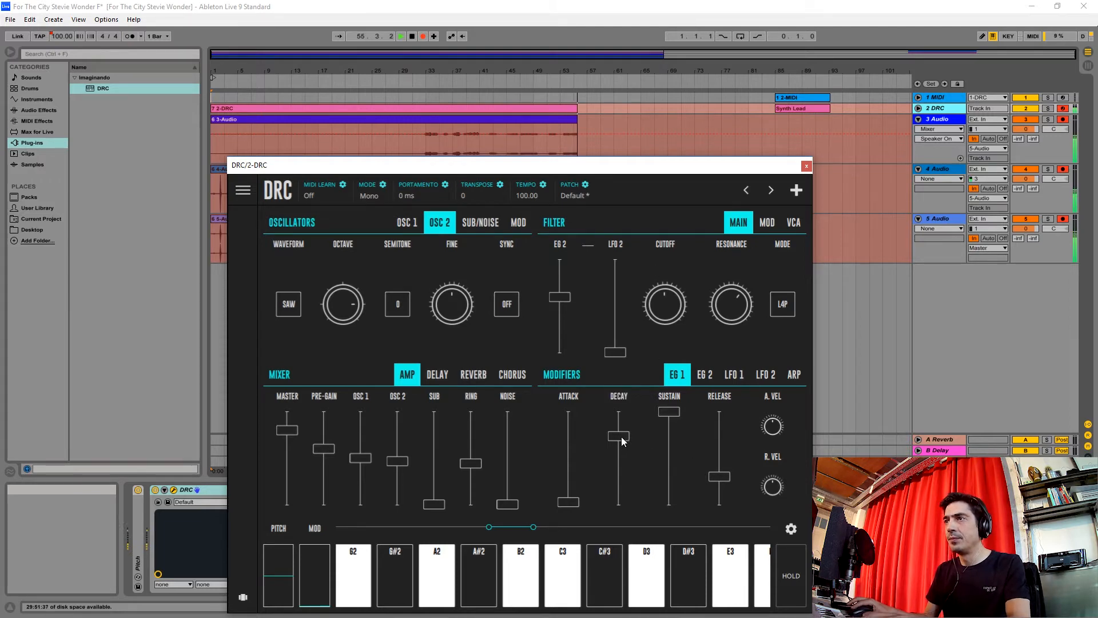
{"action": "left_click", "coordinate": [705, 374]}
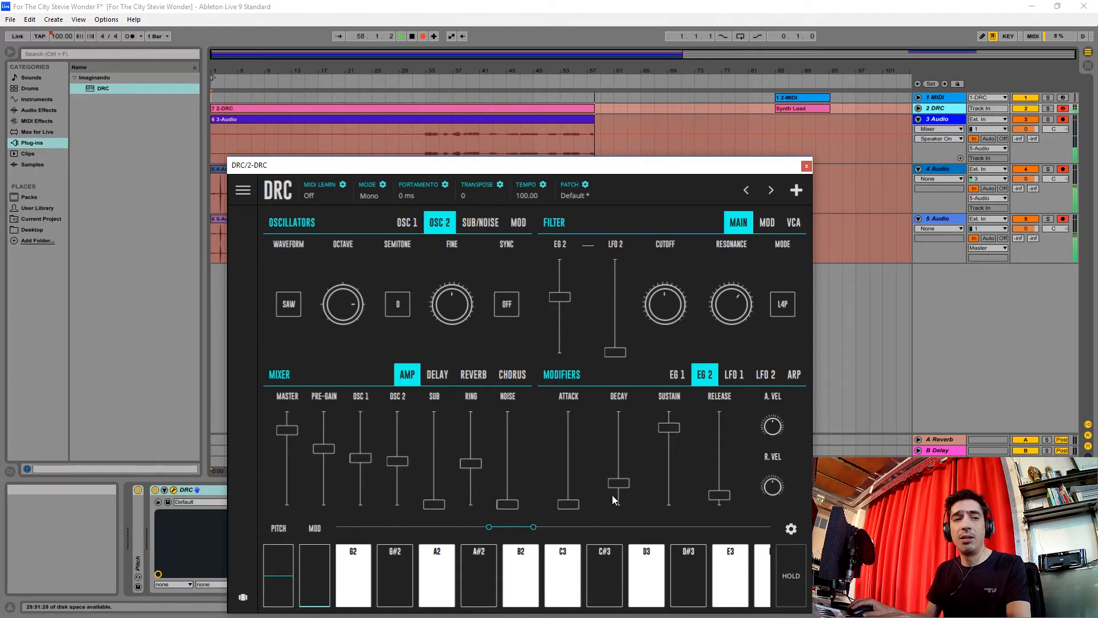
{"action": "left_click_drag", "start_coordinate": [619, 499], "coordinate": [618, 448]}
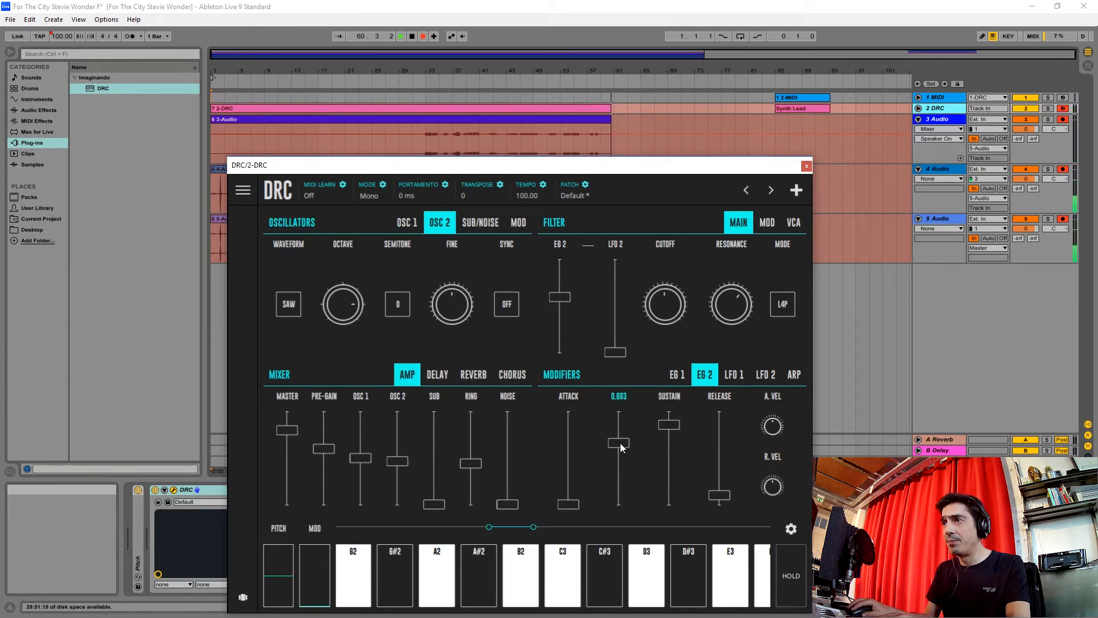
{"action": "left_click_drag", "start_coordinate": [618, 449], "coordinate": [669, 427]}
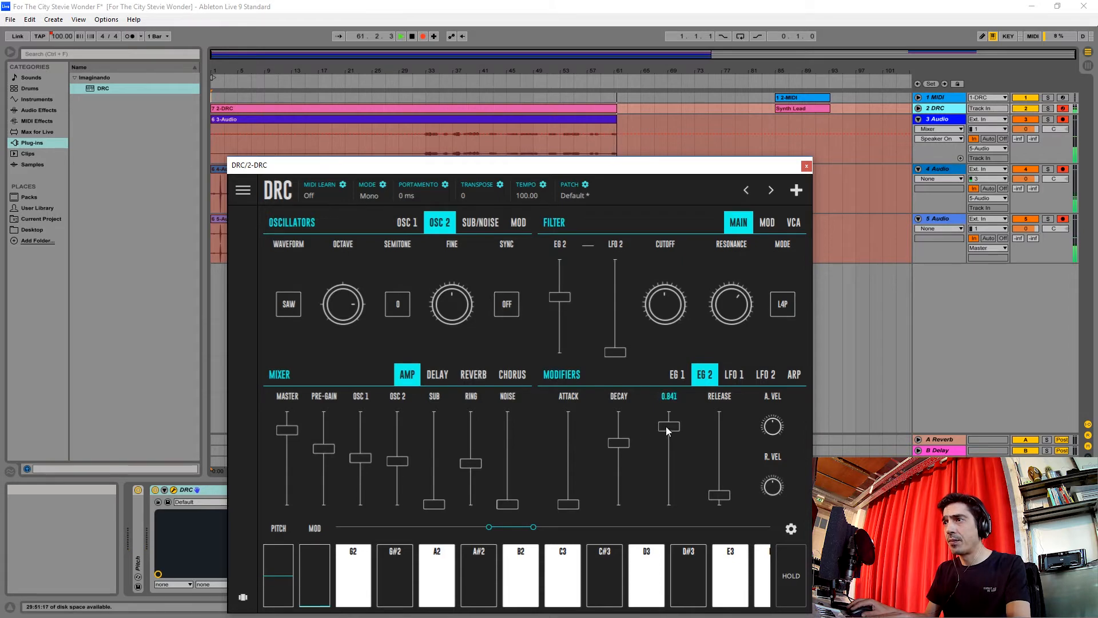
Step: Pull the EG 2 attack down to nearly zero
{"action": "left_click", "coordinate": [677, 374]}
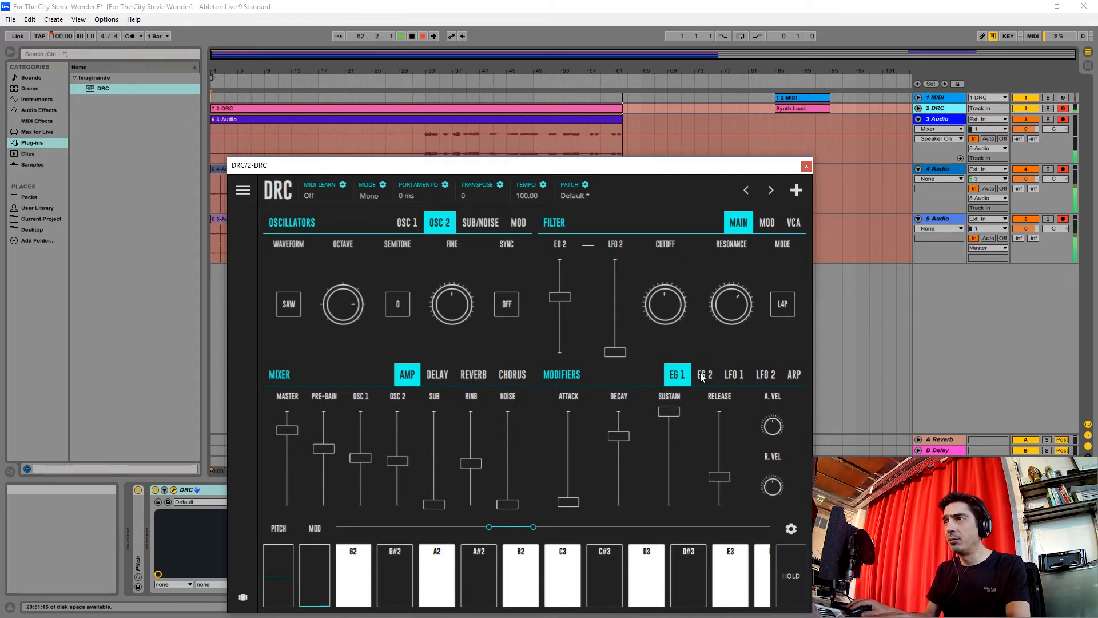
{"action": "left_click", "coordinate": [705, 374]}
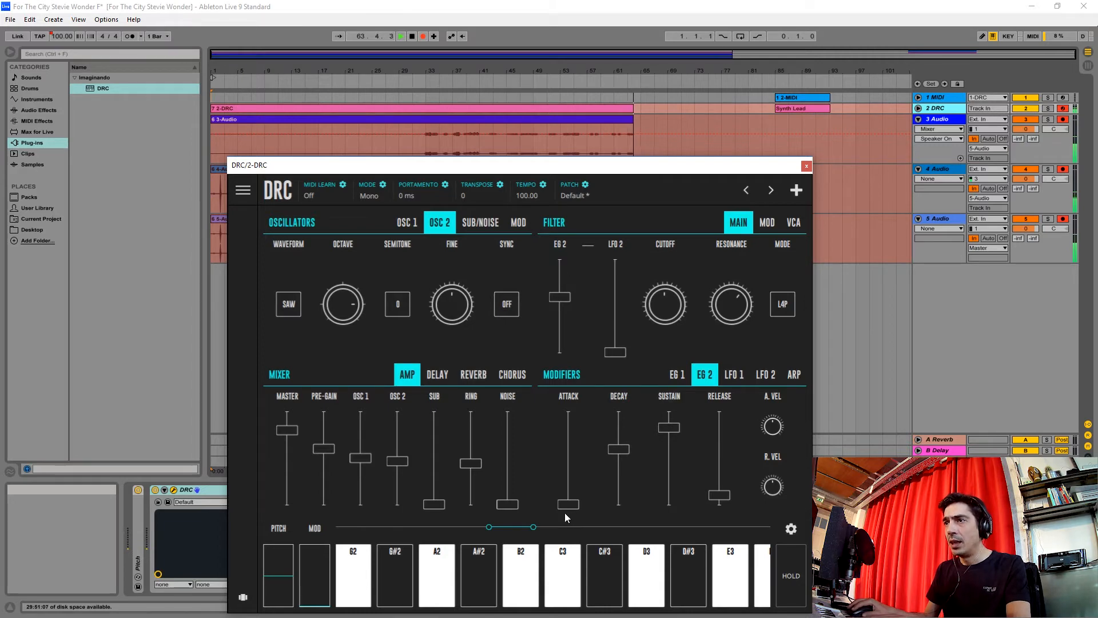
{"action": "left_click_drag", "start_coordinate": [568, 504], "coordinate": [568, 501]}
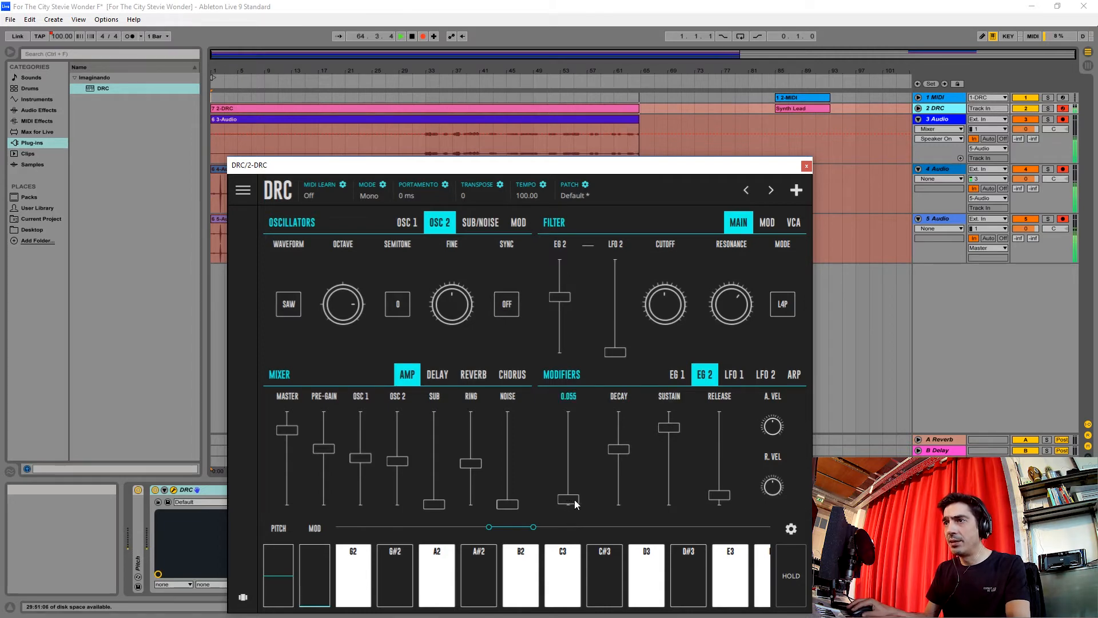
{"action": "left_click_drag", "start_coordinate": [568, 502], "coordinate": [568, 504]}
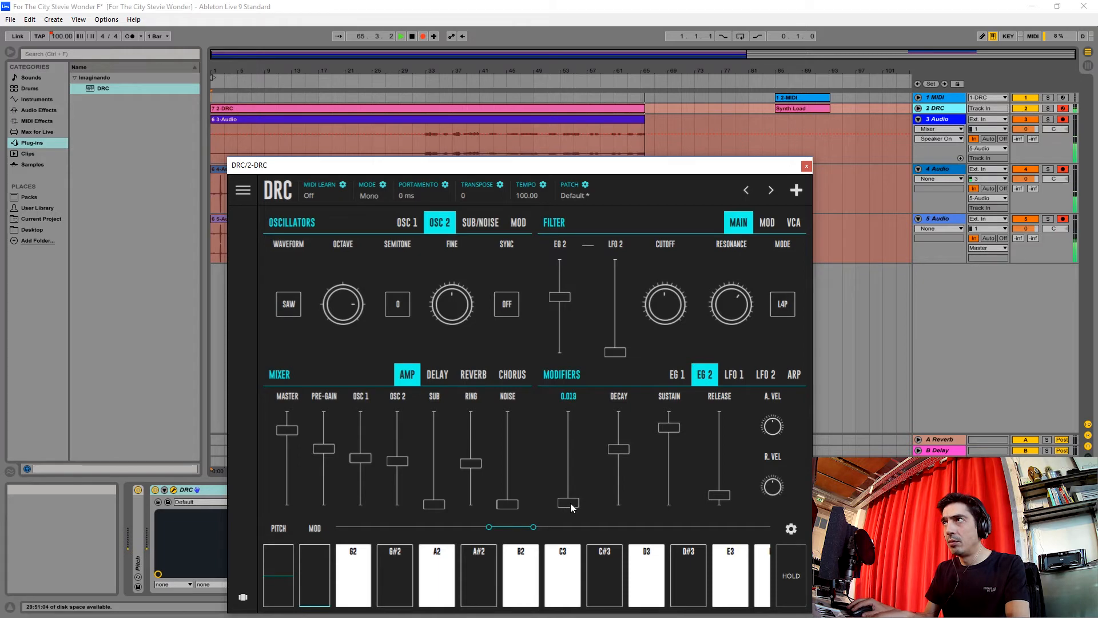
{"action": "left_click_drag", "start_coordinate": [567, 504], "coordinate": [568, 501]}
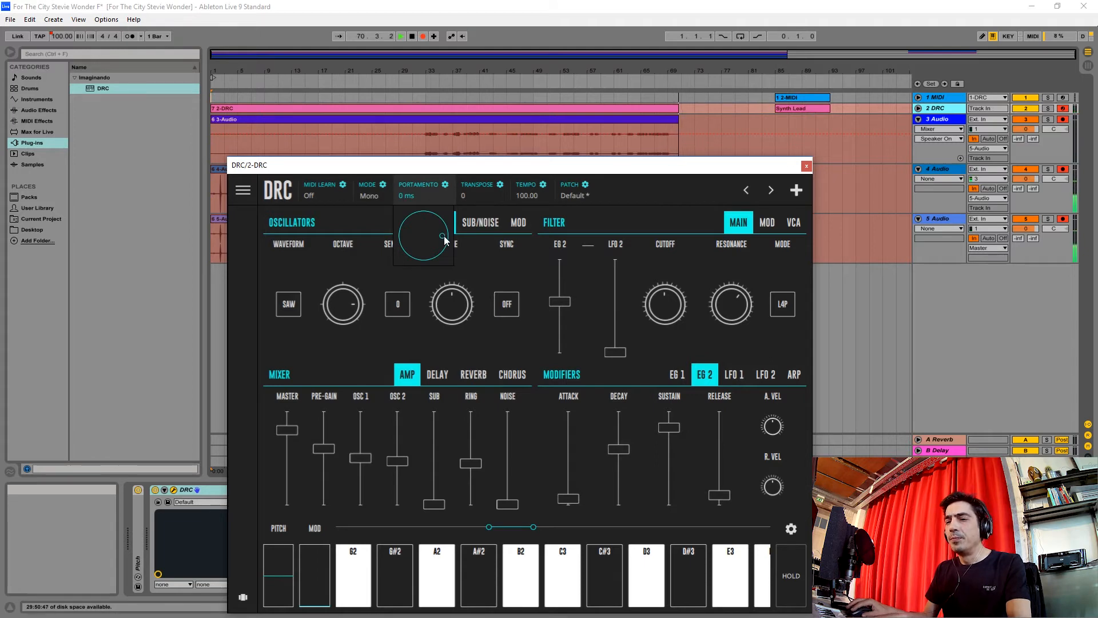
Step: Set portamento to about 21 ms and nudge EG 2 attack up to about 0.06
{"action": "left_click_drag", "start_coordinate": [441, 238], "coordinate": [441, 249]}
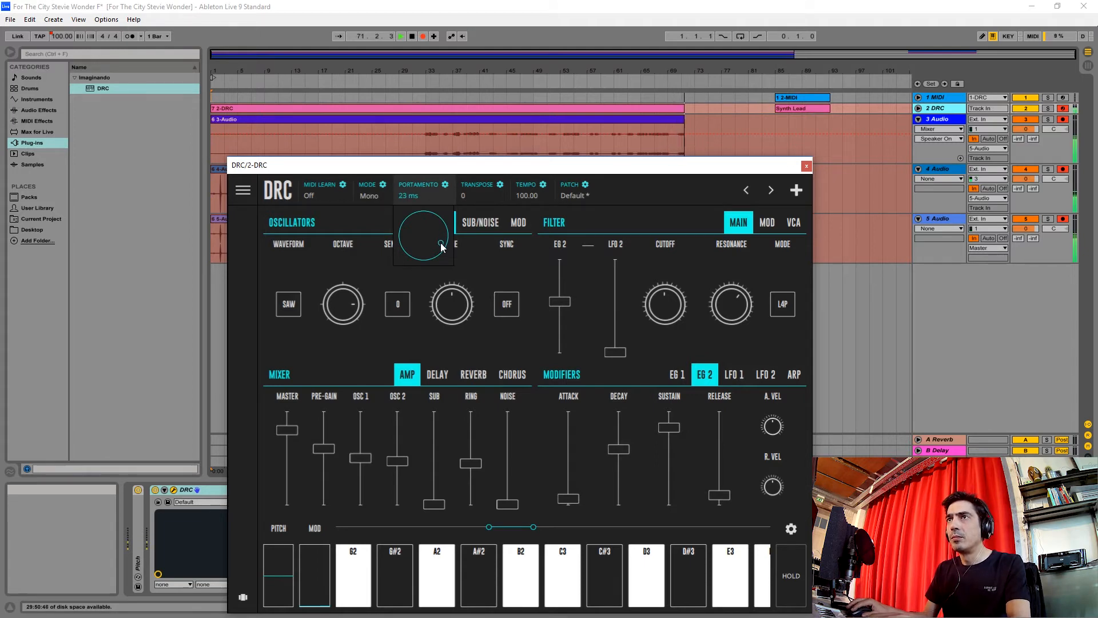
{"action": "left_click_drag", "start_coordinate": [440, 245], "coordinate": [440, 250]}
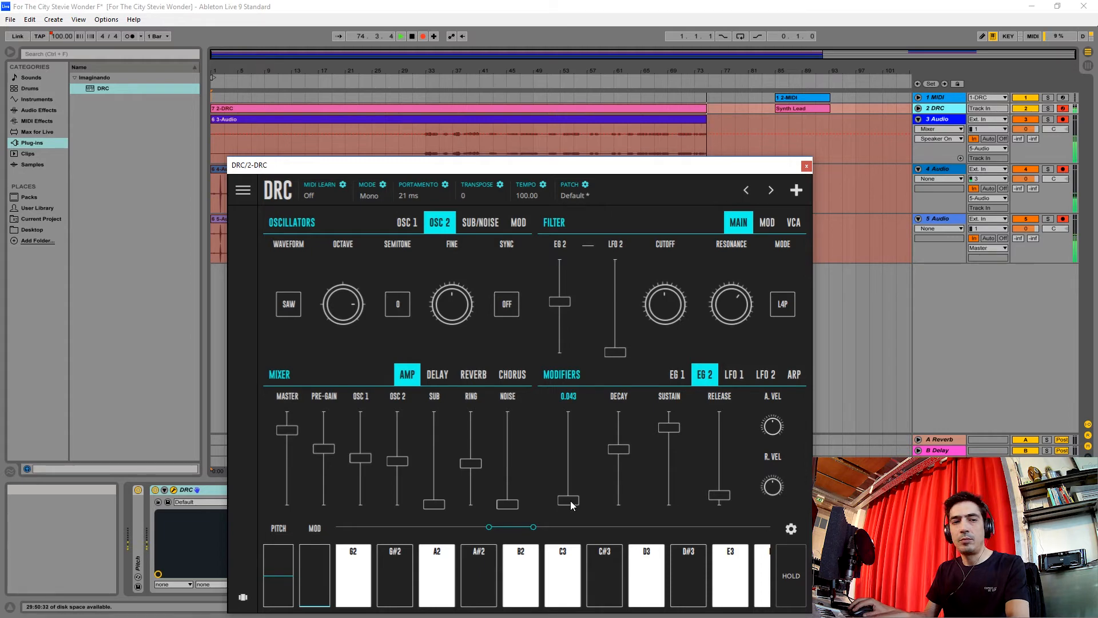
{"action": "left_click_drag", "start_coordinate": [571, 505], "coordinate": [571, 499]}
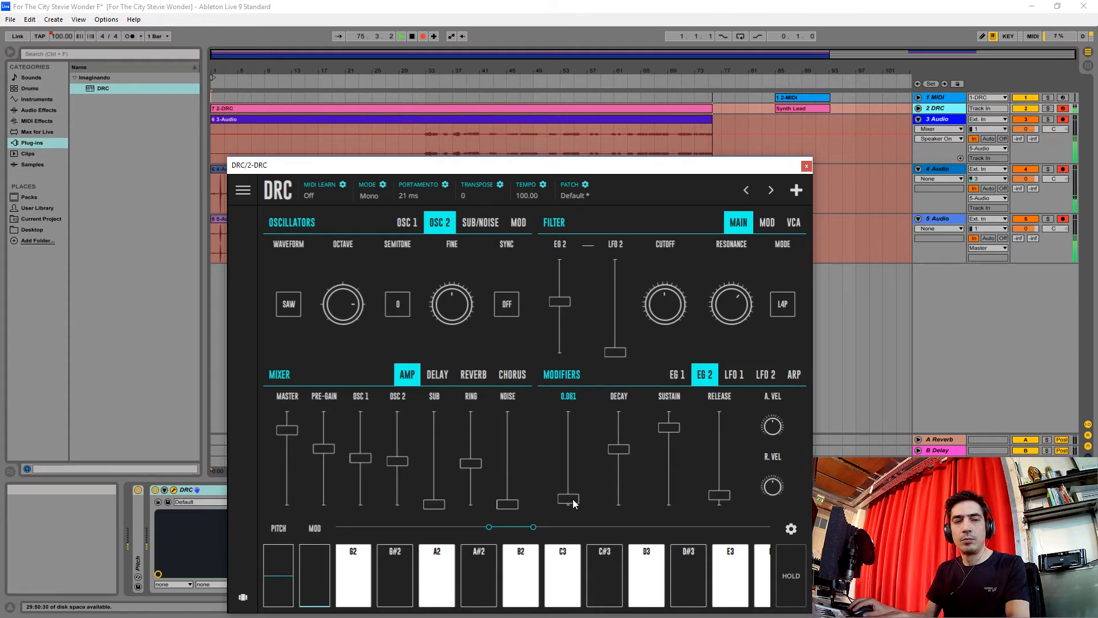
{"action": "left_click", "coordinate": [677, 374]}
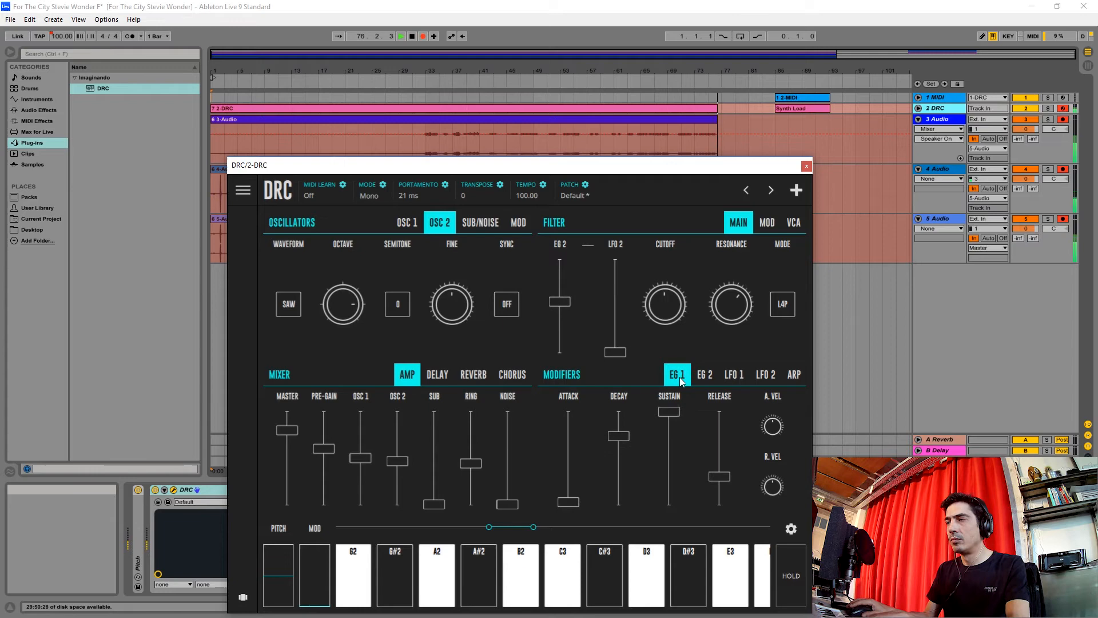
{"action": "mouse_move", "coordinate": [481, 384]}
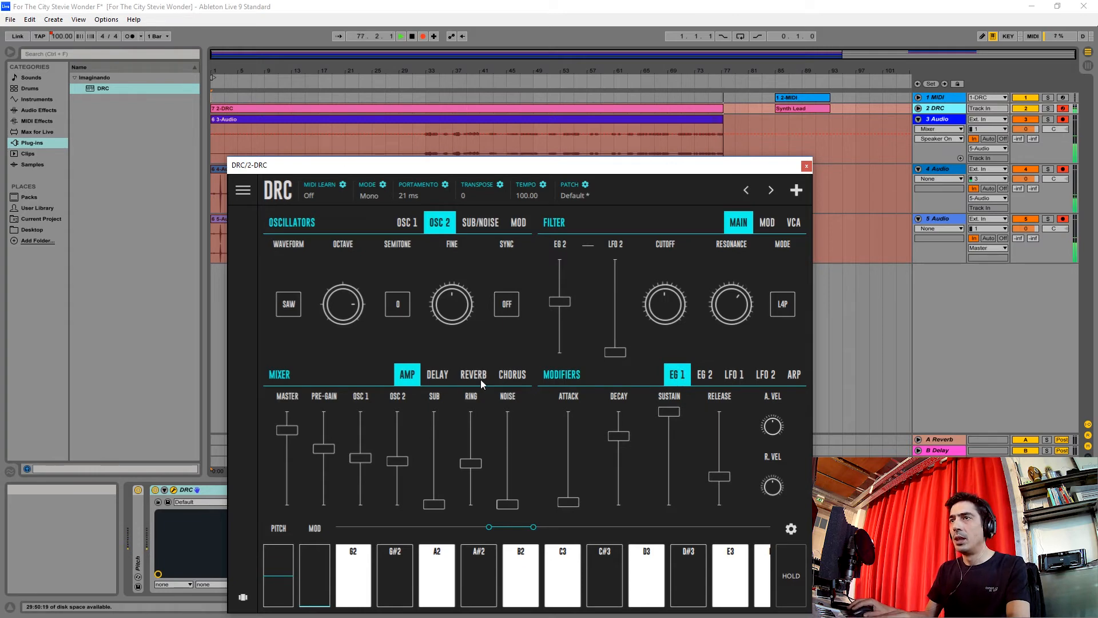
Step: Raise the DRC reverb decay to about 0.39
{"action": "left_click", "coordinate": [473, 375]}
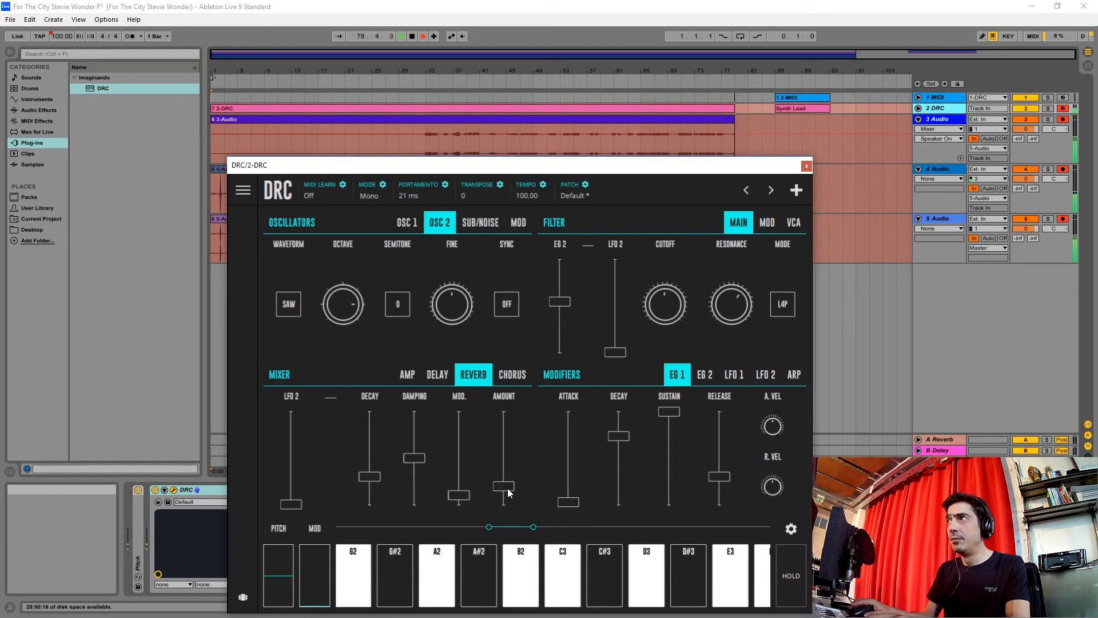
{"action": "left_click_drag", "start_coordinate": [508, 493], "coordinate": [369, 468]}
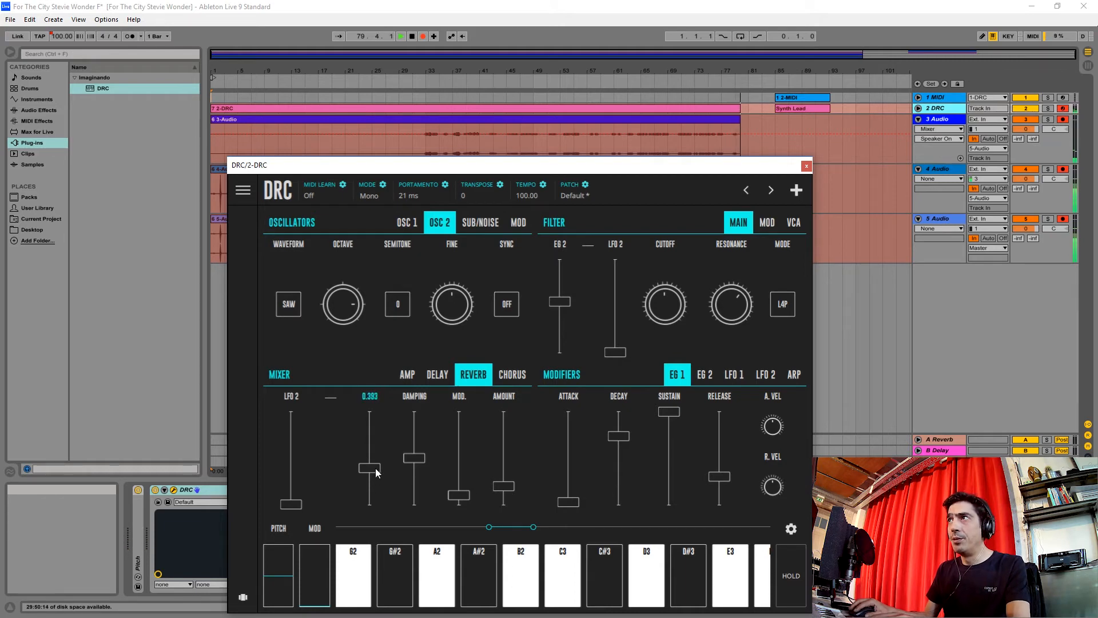